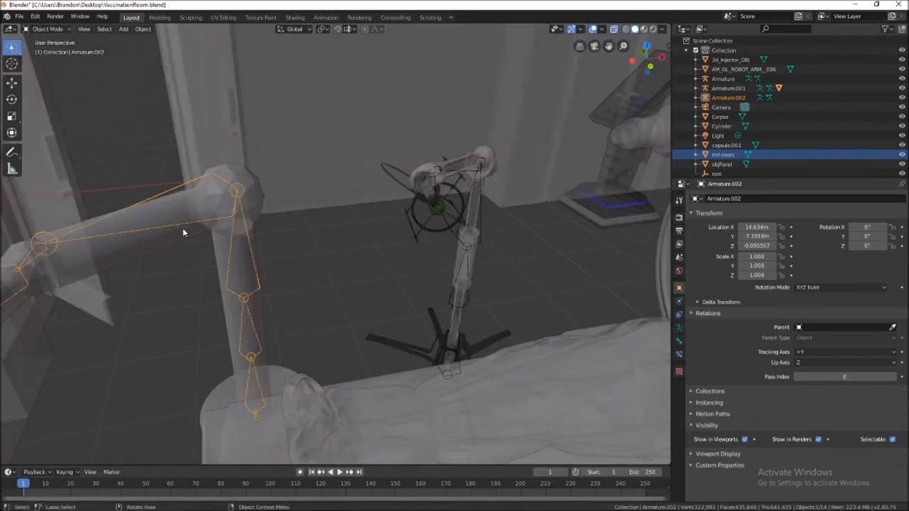
Step: View the cylinder and robot arm in Weight Paint mode, then return to Object Mode
left_click(46, 29)
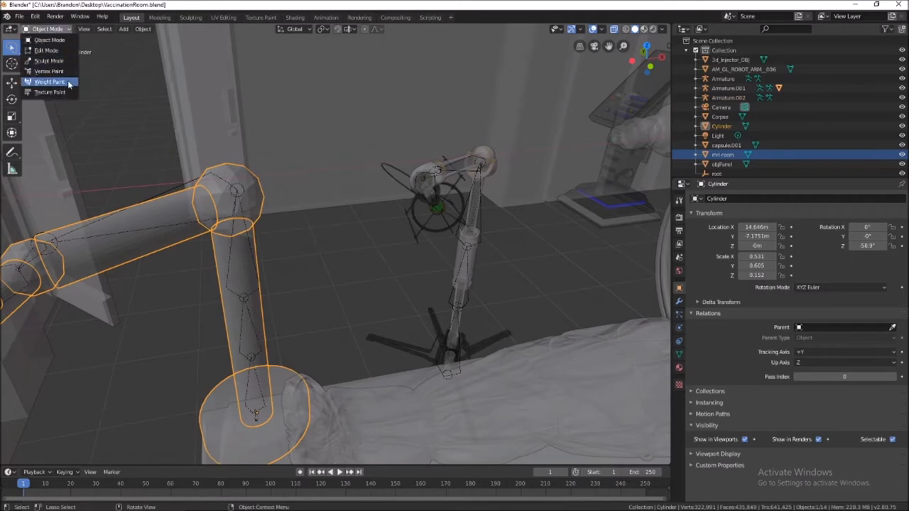
left_click(54, 84)
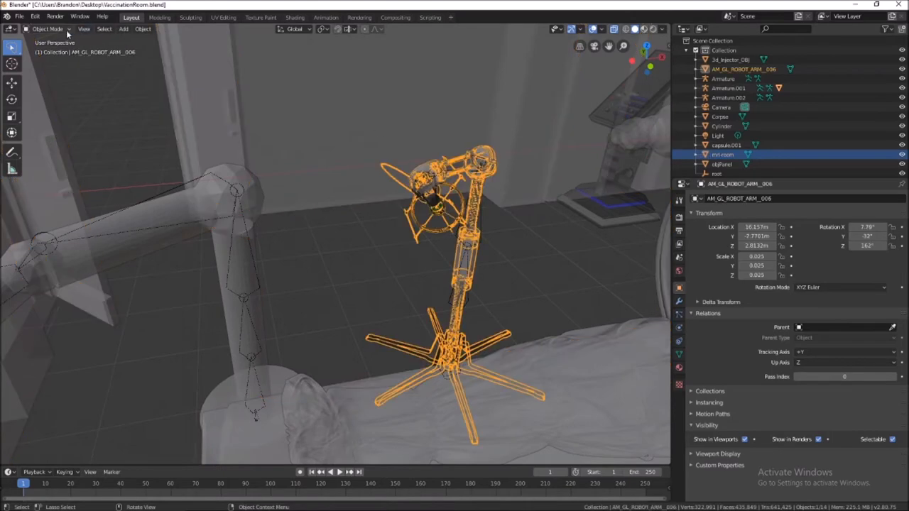
left_click(50, 29)
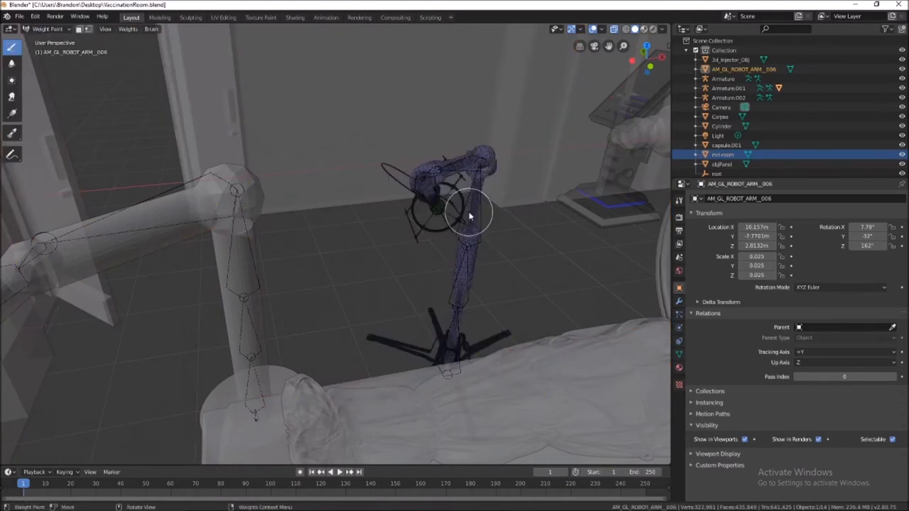
left_click(52, 31)
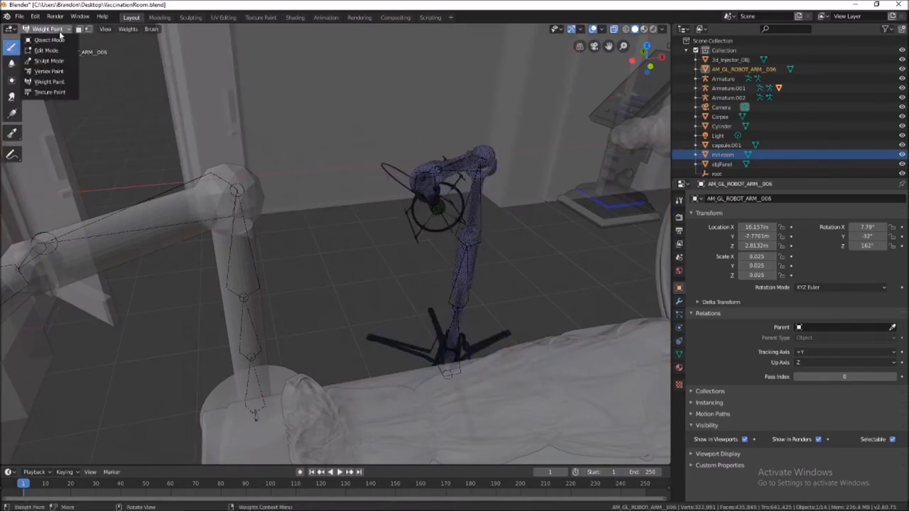
left_click(44, 40)
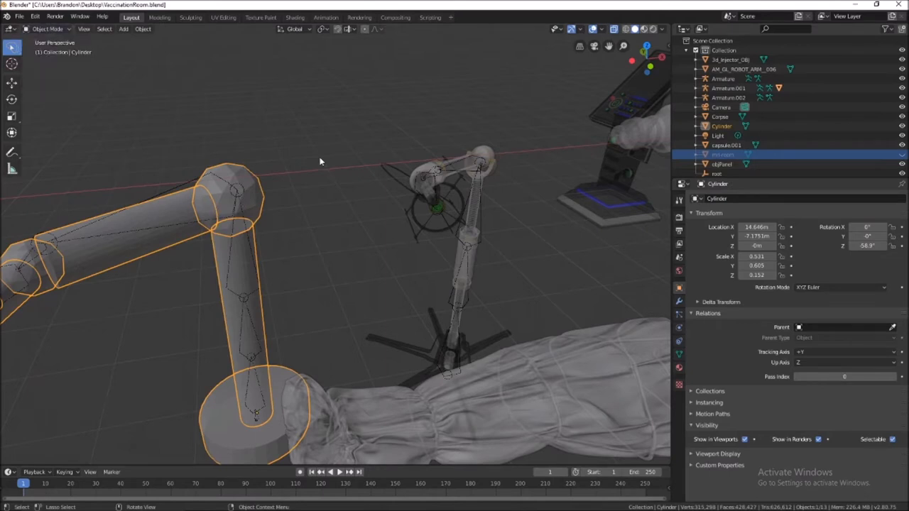
mouse_move(186, 186)
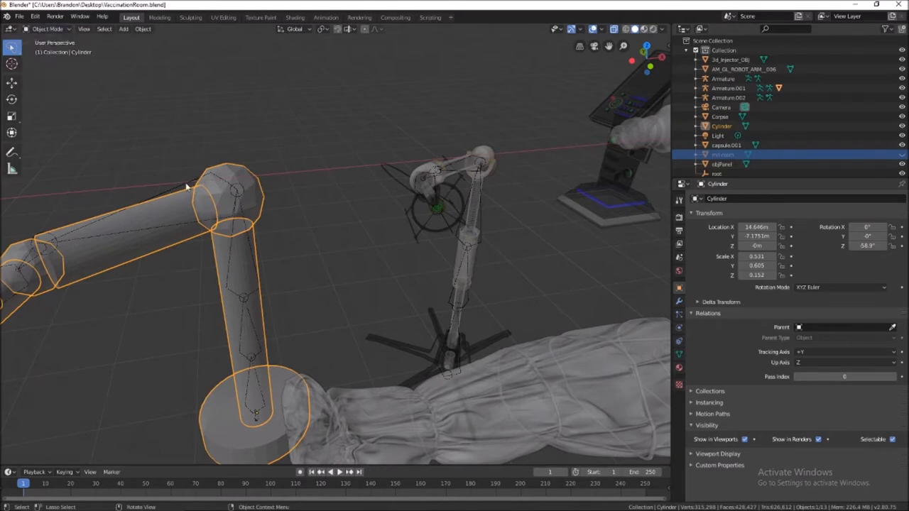
Step: Add Armature.002 to the selection, pose-test Bone.004, then return to Object Mode
left_click(735, 96)
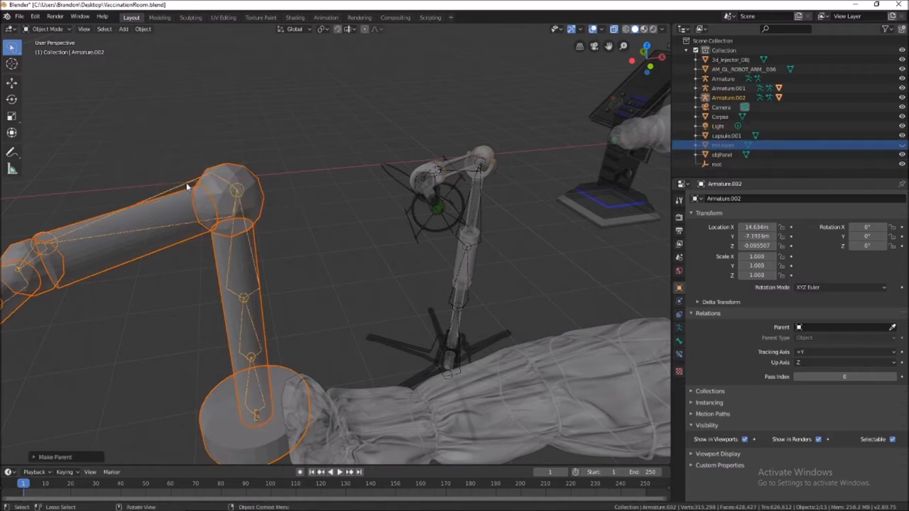
mouse_move(249, 204)
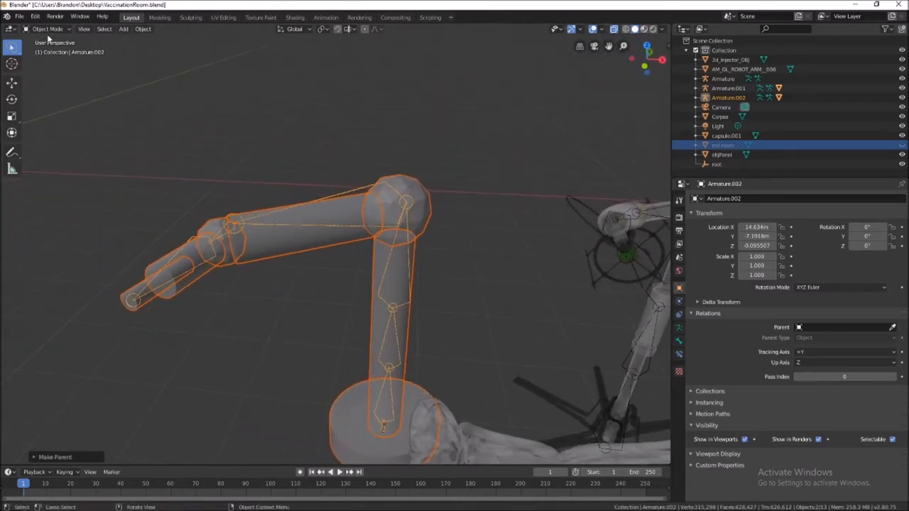
left_click(54, 29)
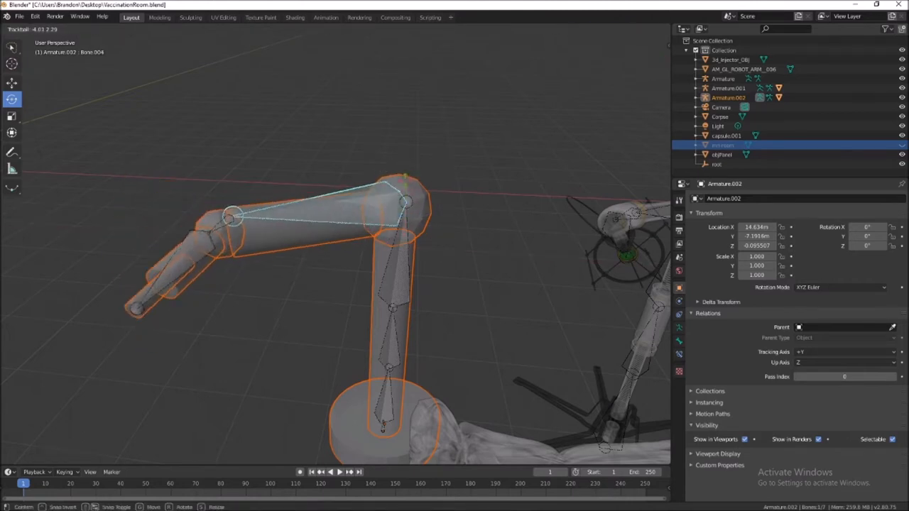
left_click(46, 29)
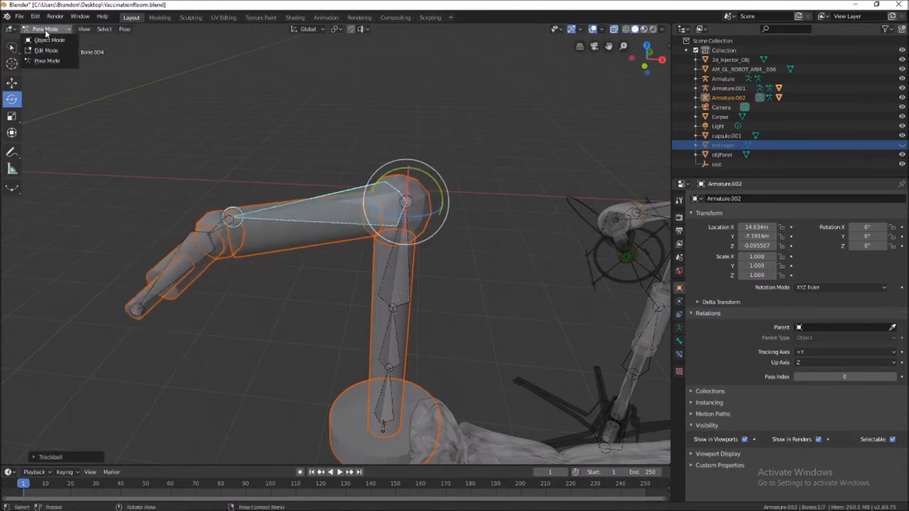
left_click(44, 39)
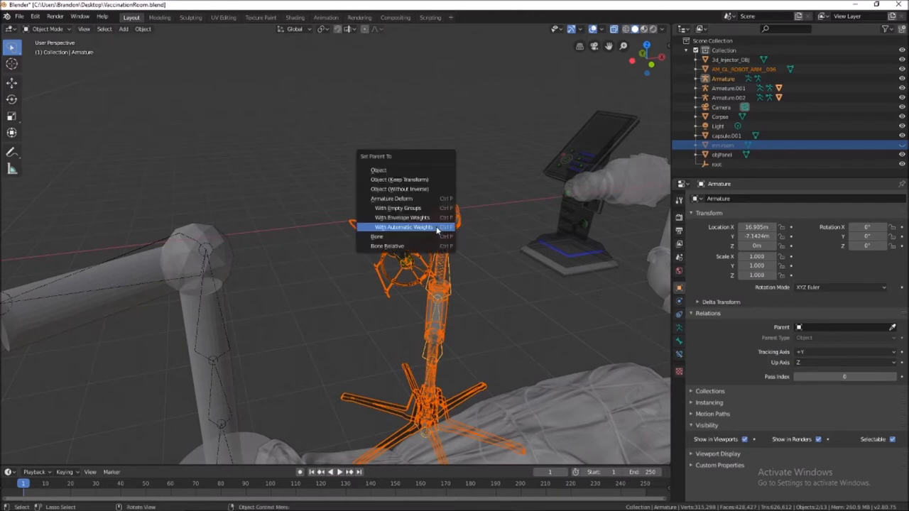
mouse_move(441, 229)
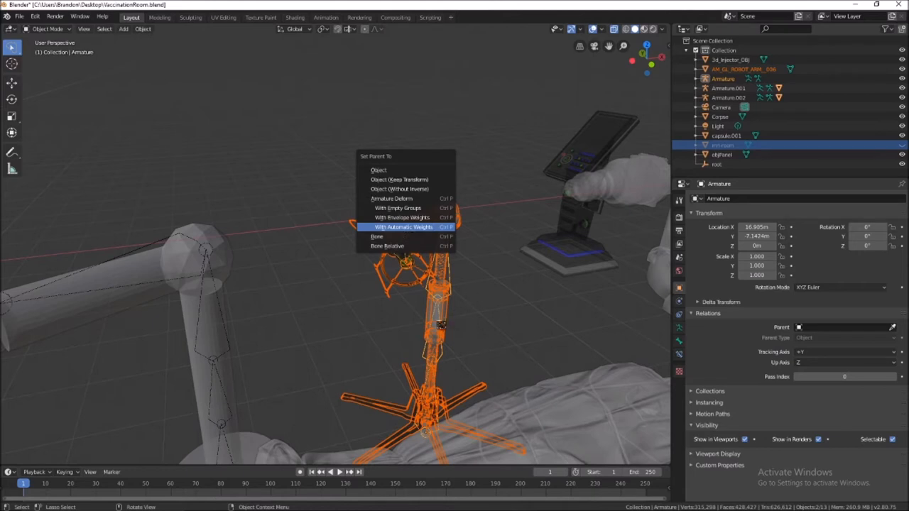
Step: Apply Parent With Automatic Weights to the robot arm, triggering the Bone Heat Weighting warning
left_click(404, 228)
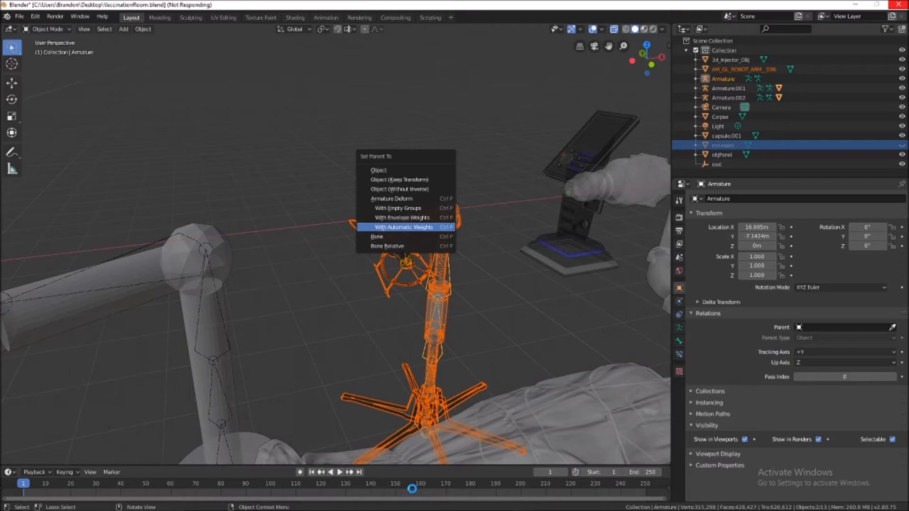
left_click(402, 227)
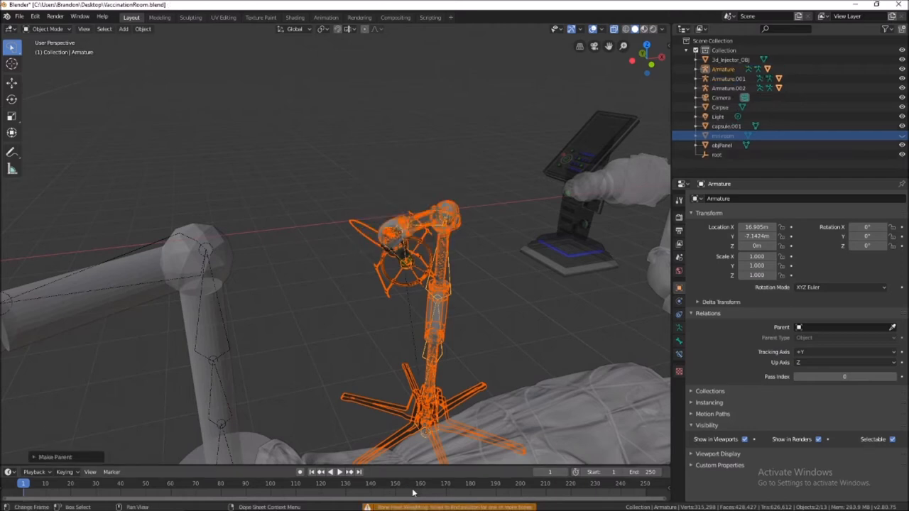
mouse_move(463, 480)
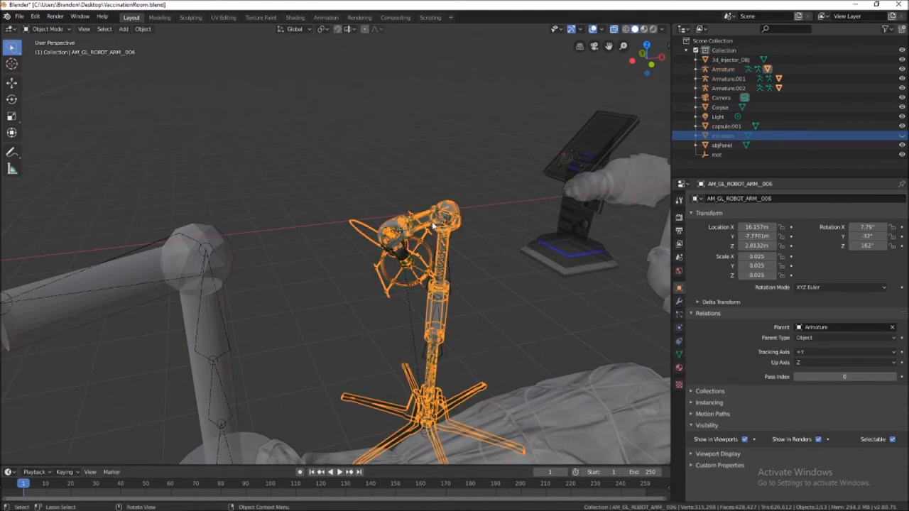
Step: Switch Armature into Pose Mode and rotate a bone to test the robot arm
left_click(51, 28)
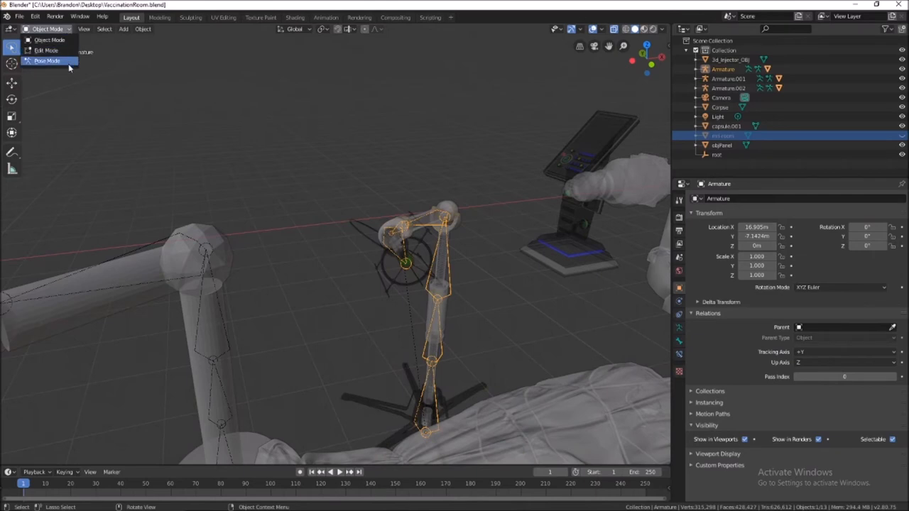
left_click(45, 62)
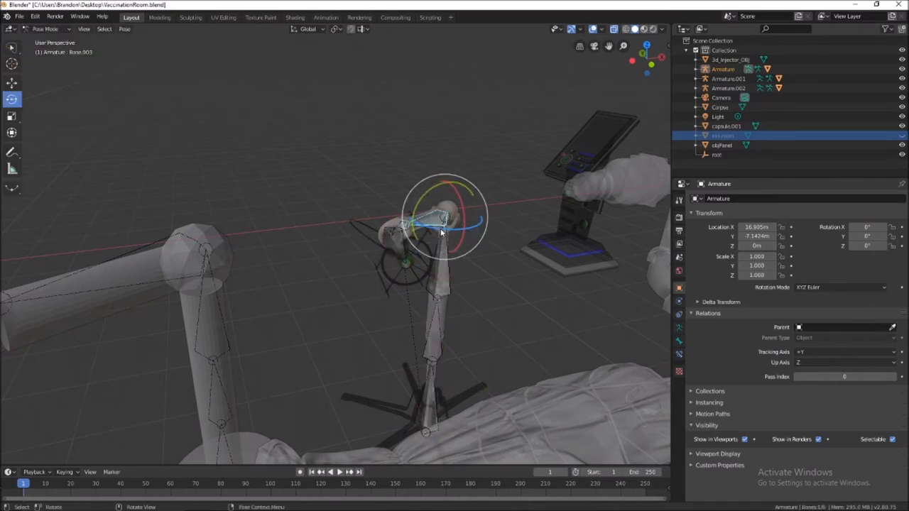
key("r")
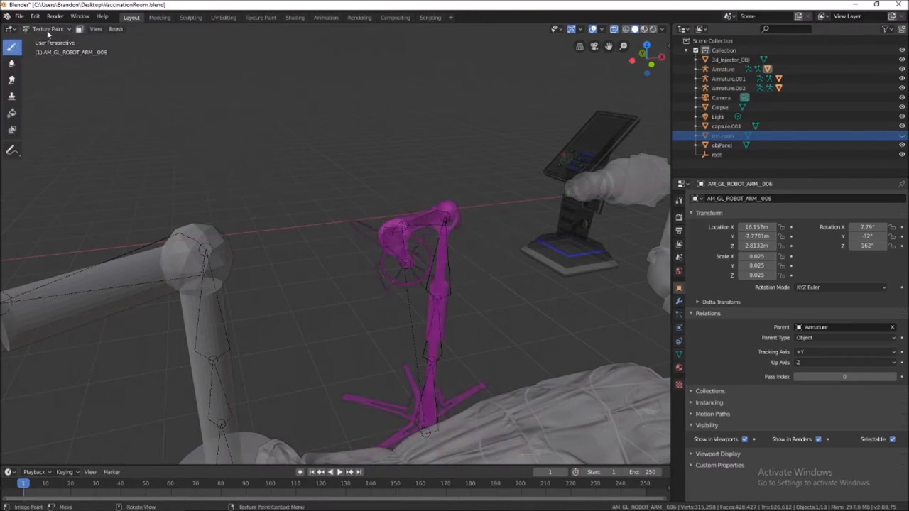
Step: Return the robot arm to Object Mode and put the Cylinder into Weight Paint
left_click(51, 28)
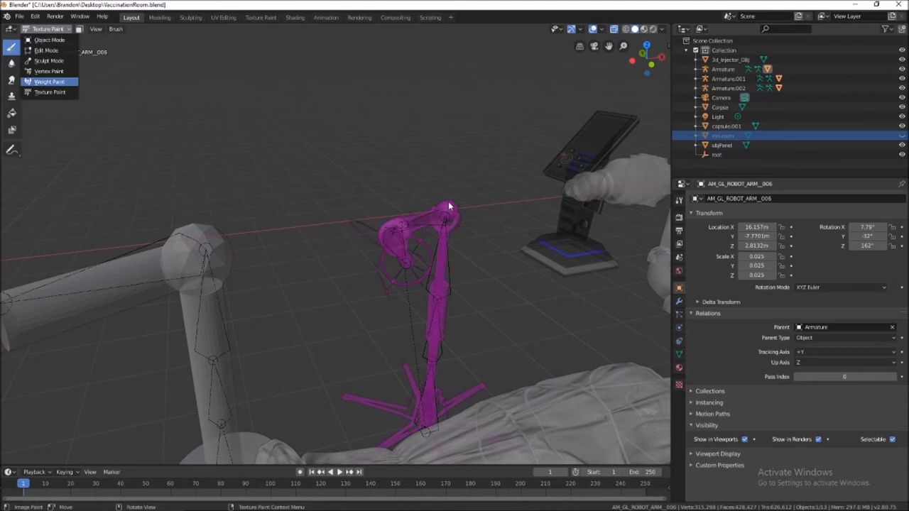
left_click(48, 83)
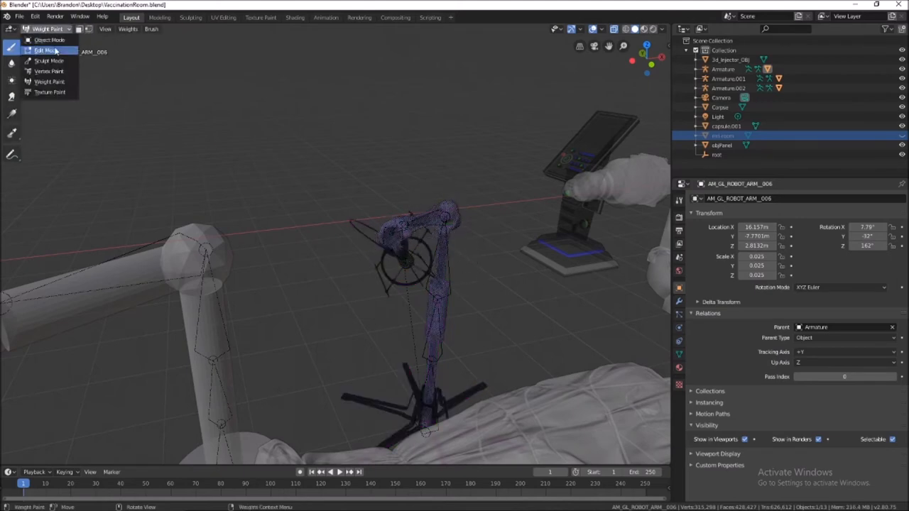
left_click(46, 38)
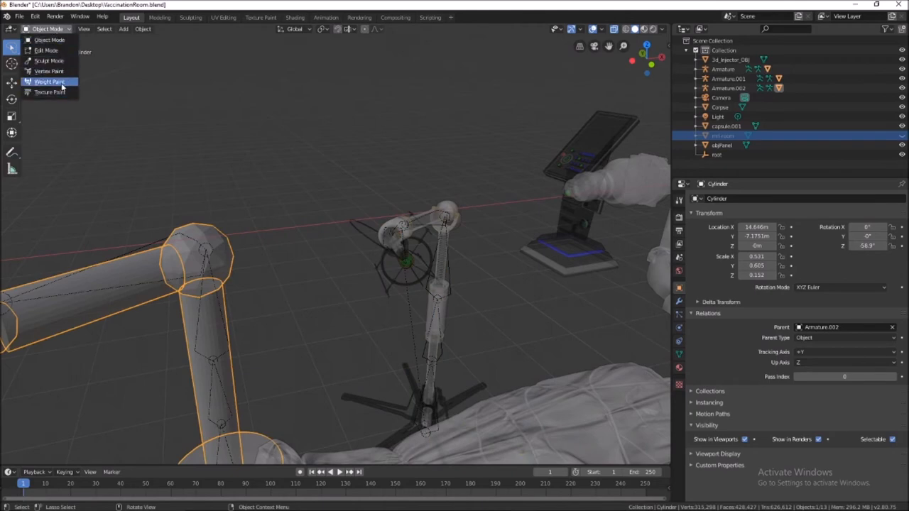
left_click(52, 85)
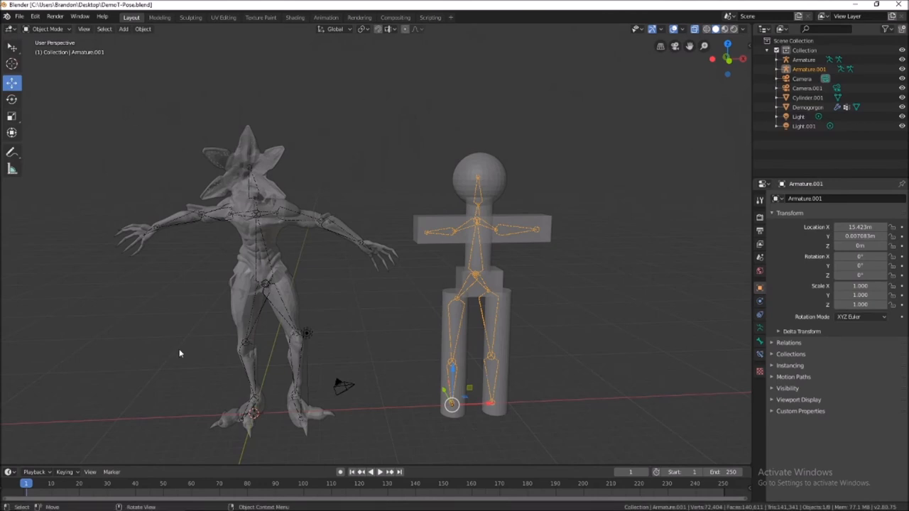
mouse_move(226, 266)
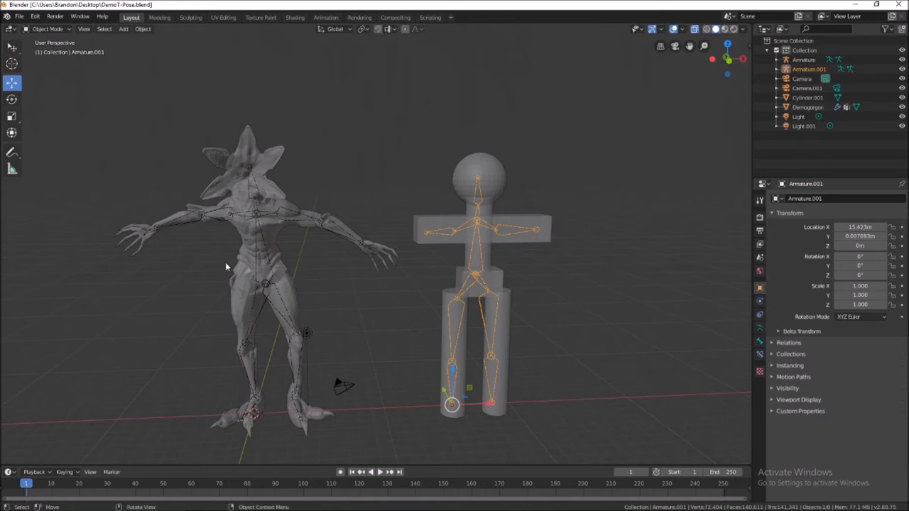
Step: Select the block figure mesh, enter Pose Mode on its skeleton, and rotate the arm bone
left_click(472, 181)
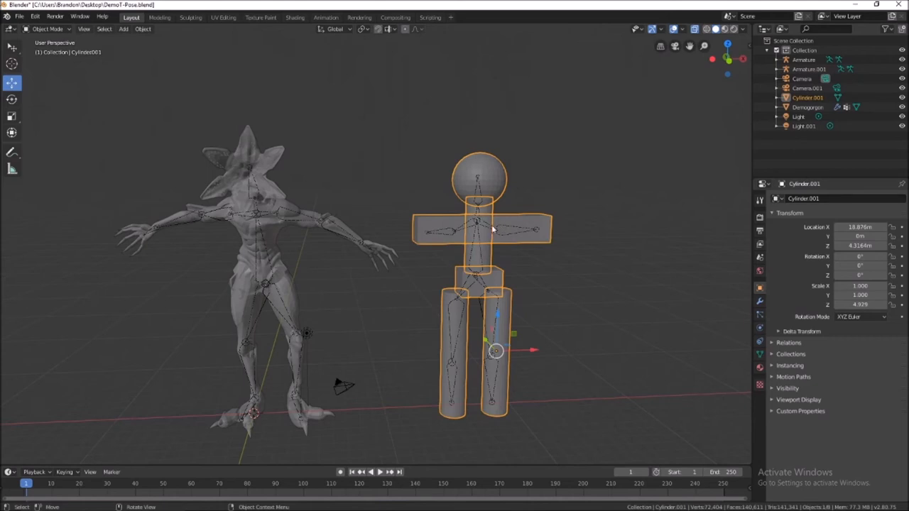
mouse_move(320, 208)
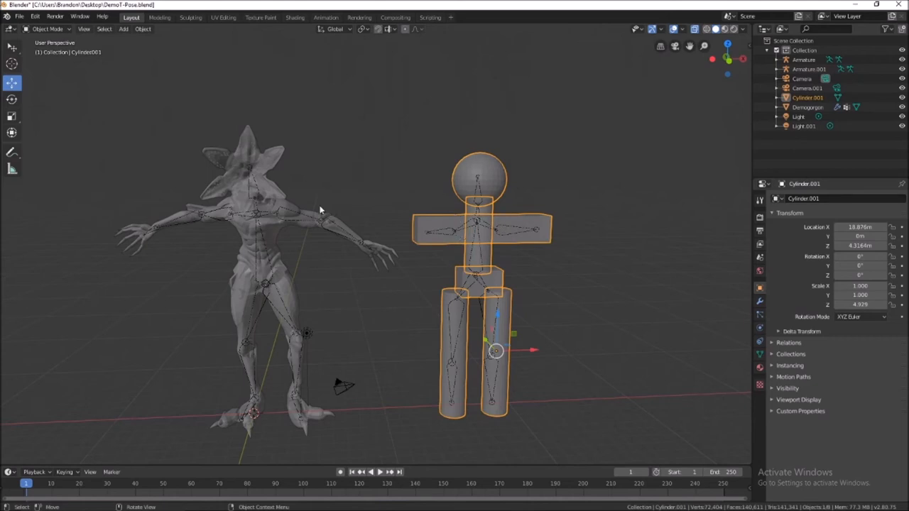
mouse_move(486, 218)
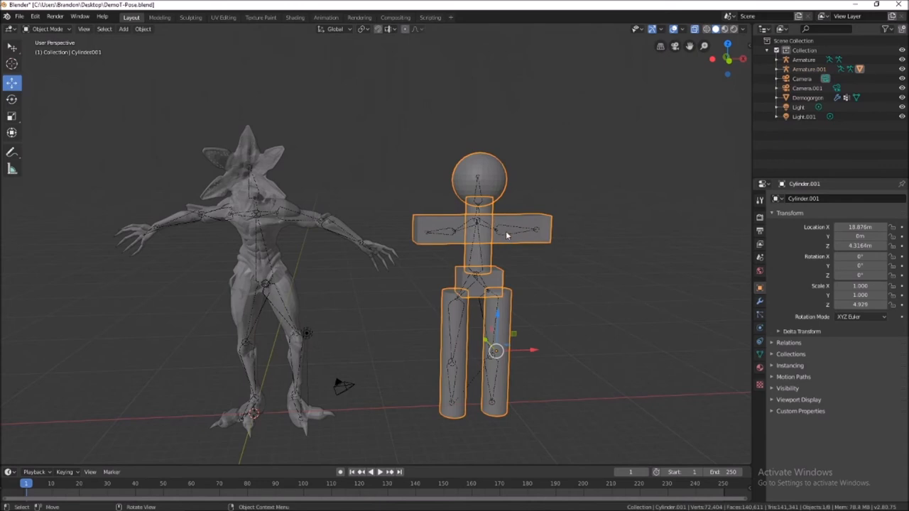
left_click(52, 29)
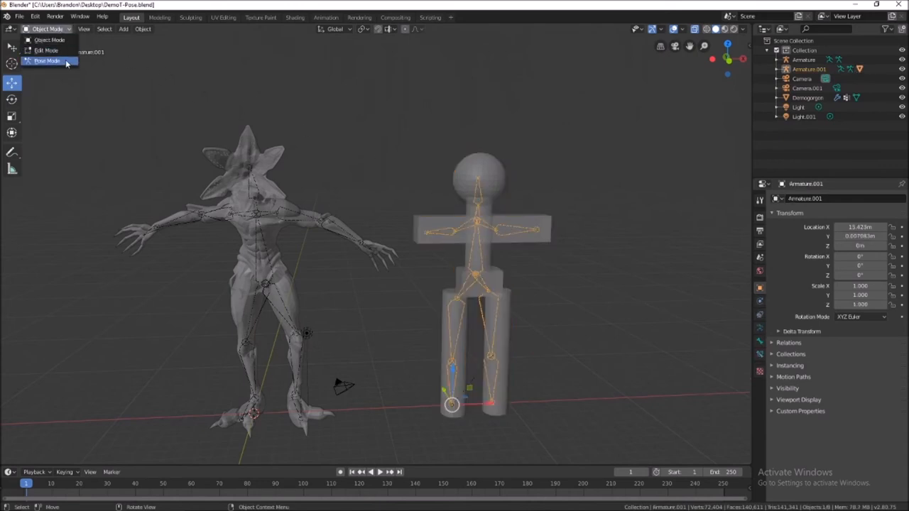
left_click(51, 63)
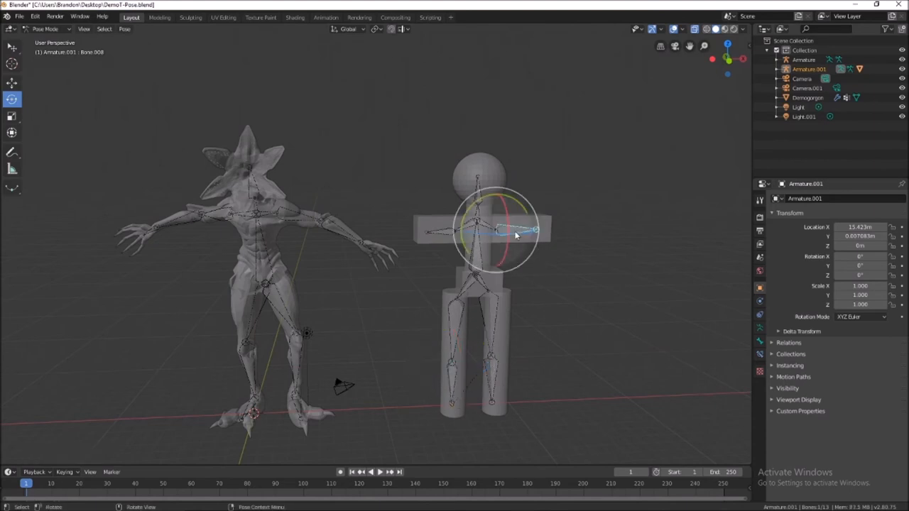
left_click_drag(516, 235, 496, 198)
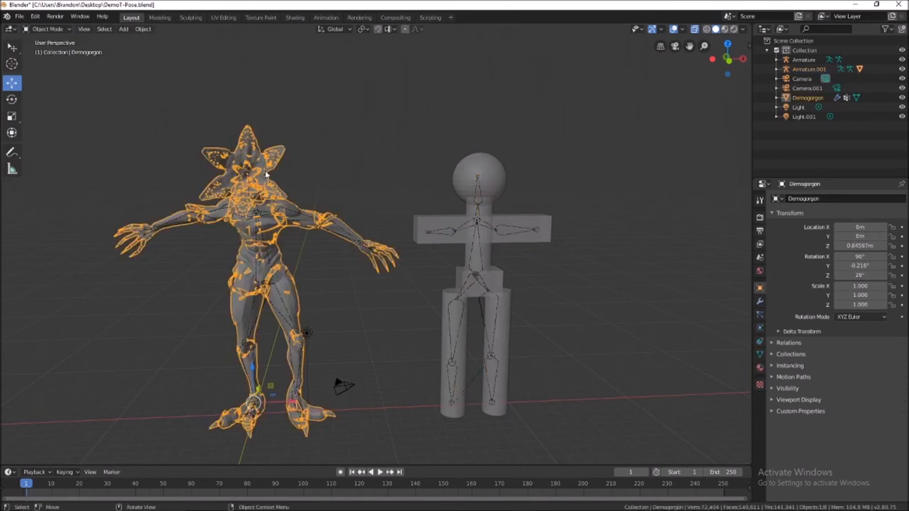
mouse_move(339, 232)
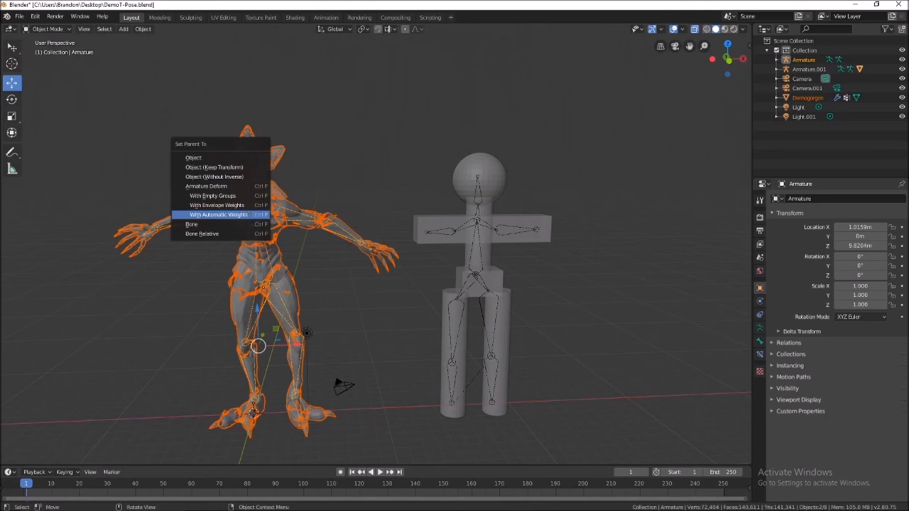
Step: Choose With Automatic Weights to parent Demogorgon to Armature, getting a bone heat error
left_click(220, 214)
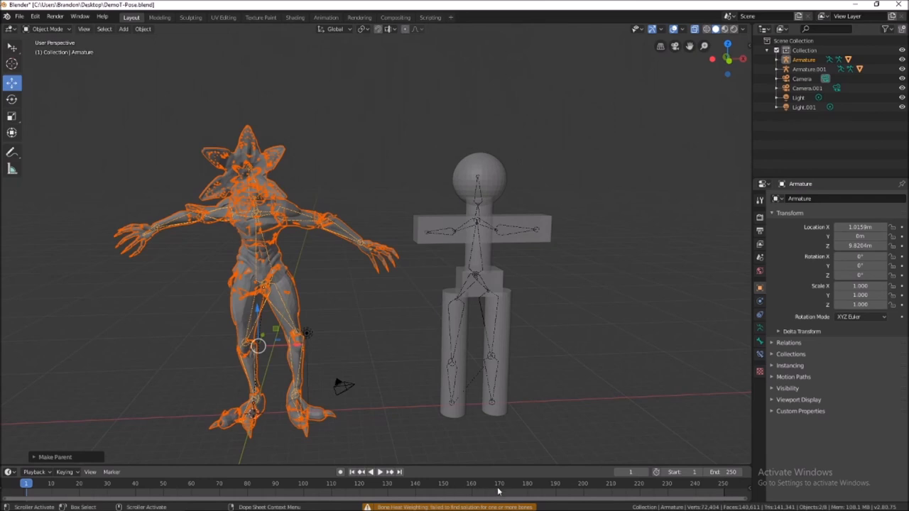
mouse_move(345, 262)
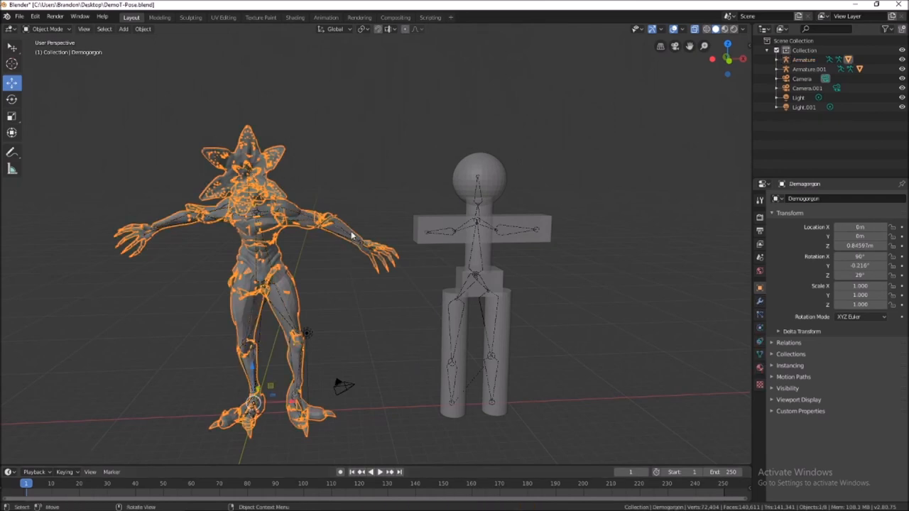
Step: Switch the Demogorgon's Armature into Pose Mode from the interaction mode dropdown
left_click(54, 29)
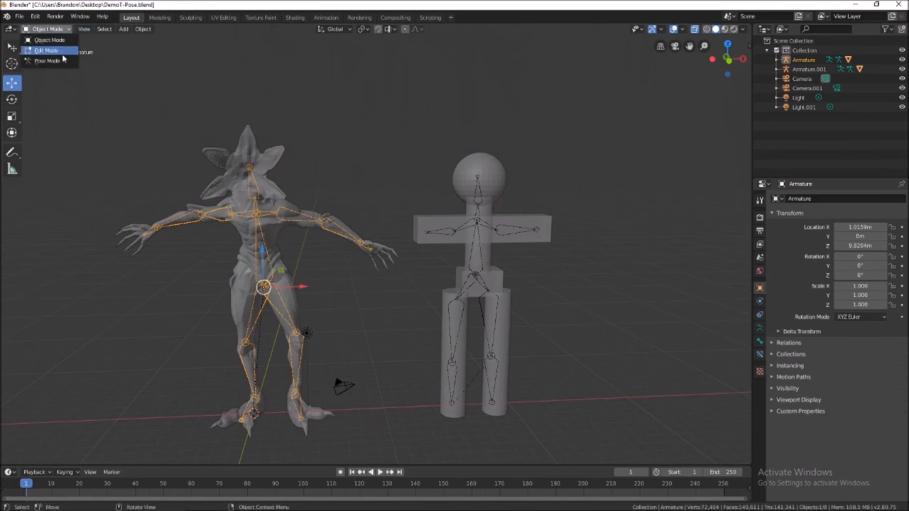
left_click(52, 61)
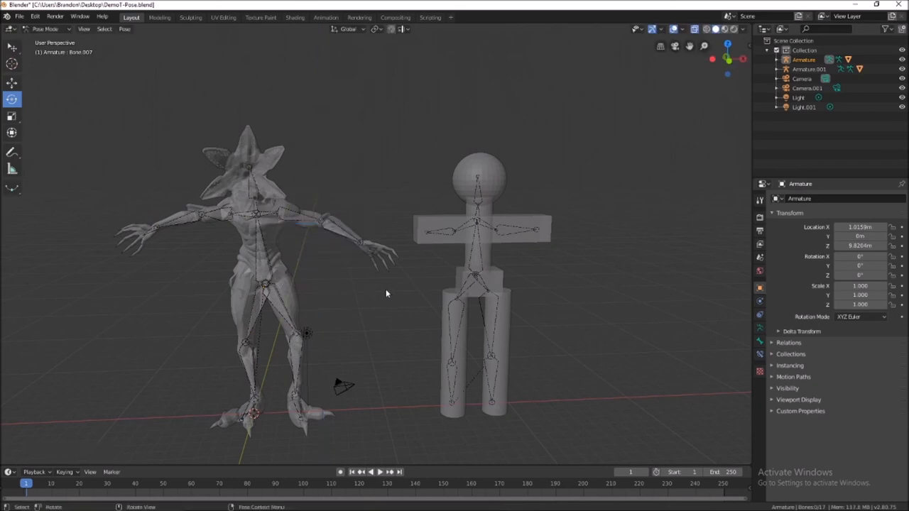
mouse_move(485, 247)
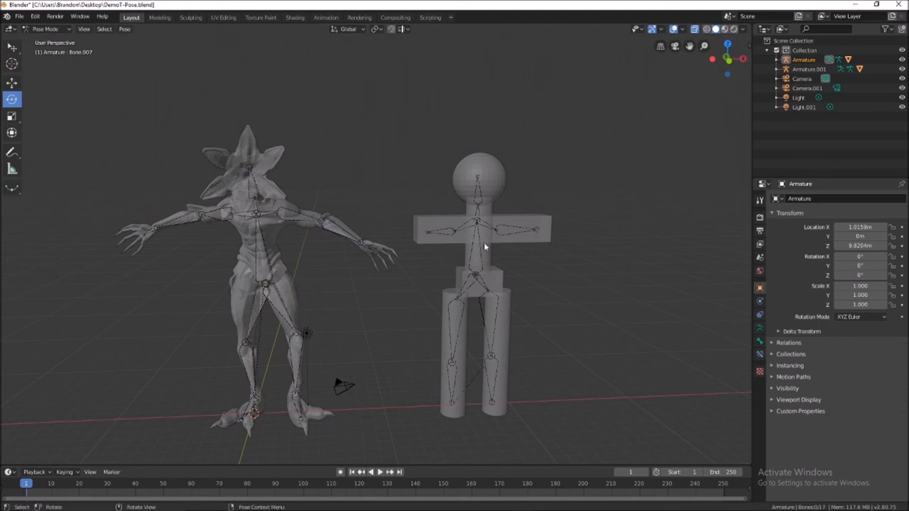
mouse_move(377, 251)
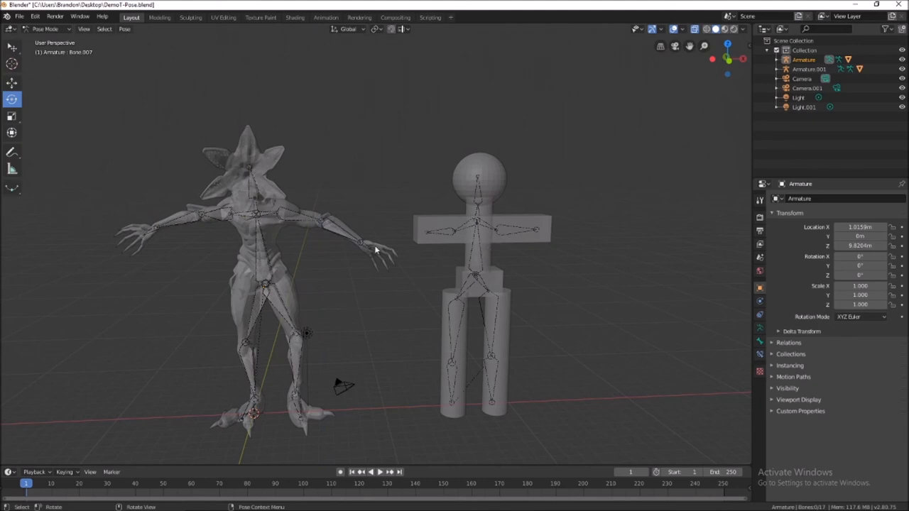
mouse_move(496, 172)
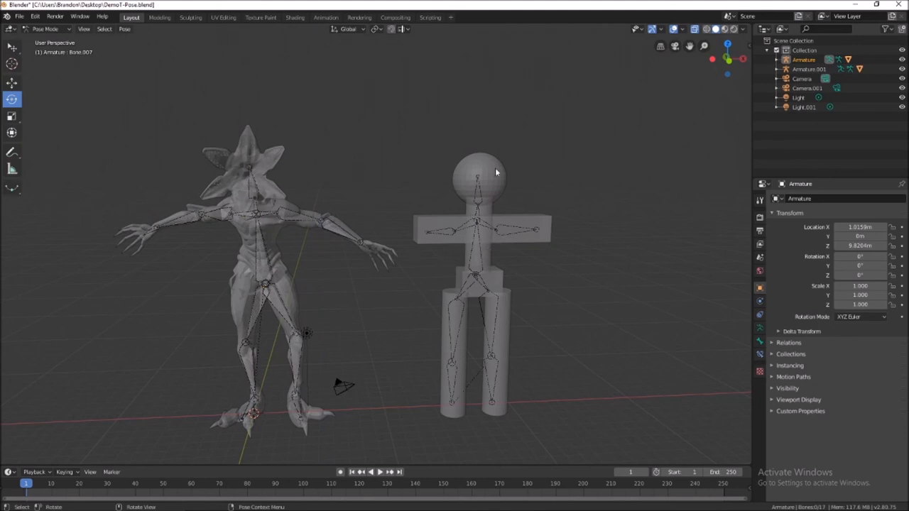
mouse_move(422, 220)
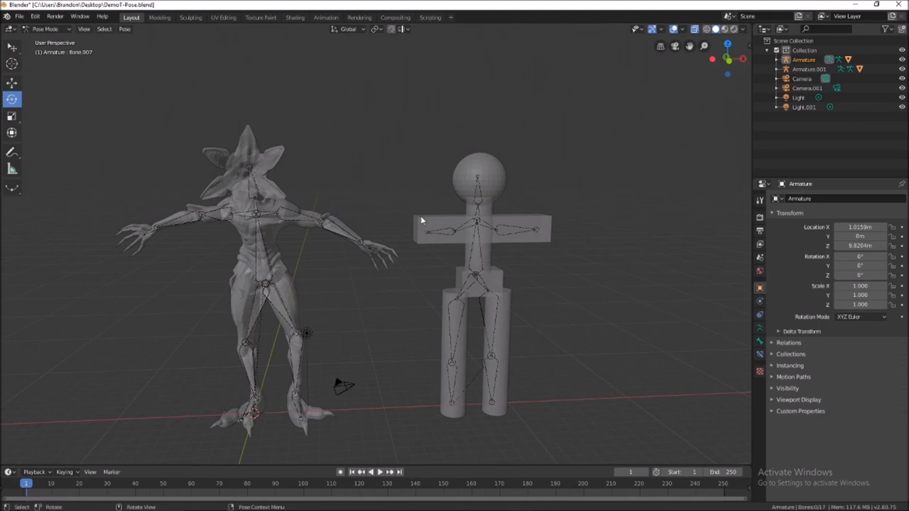